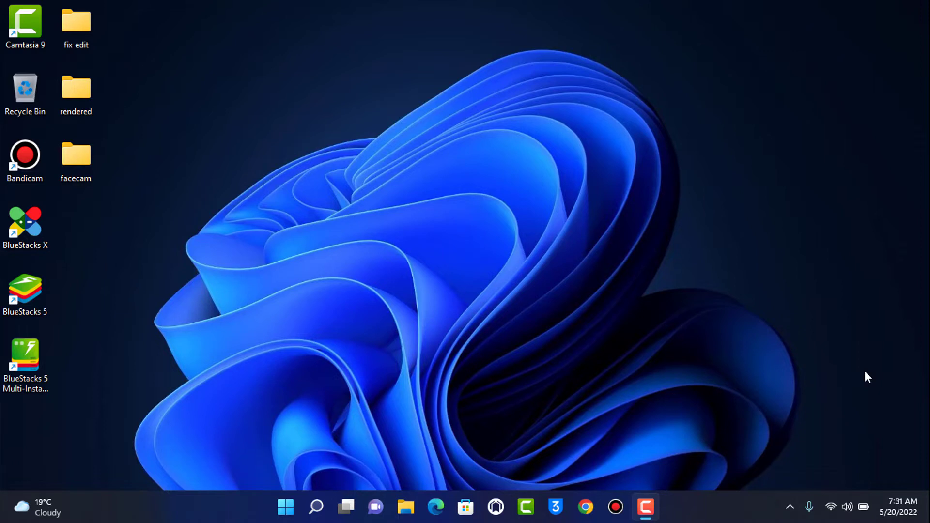
mouse_move(830, 509)
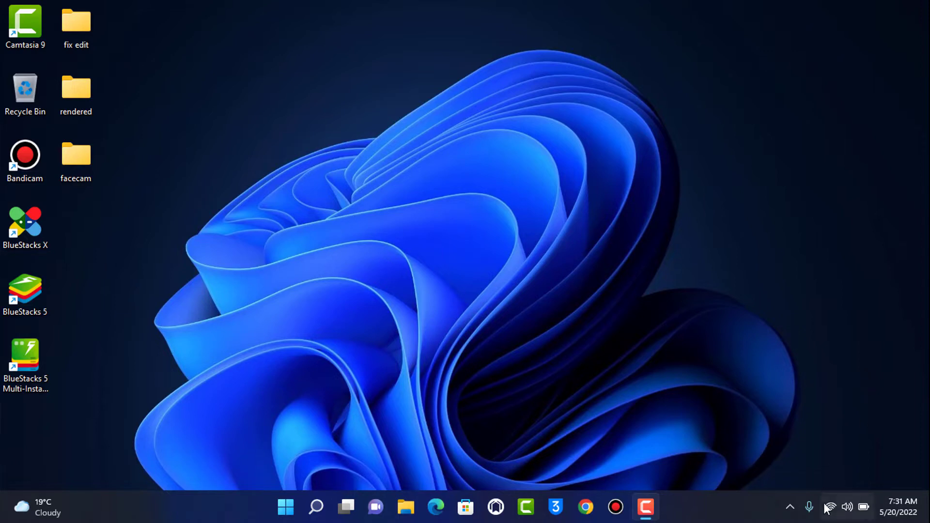
mouse_move(739, 404)
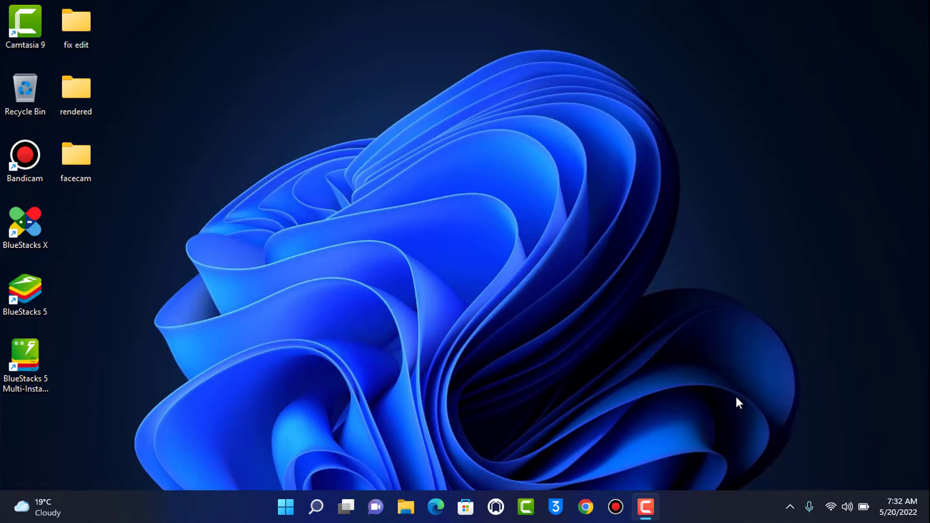
- Launch Google Chrome from the Windows desktop
left_click(585, 507)
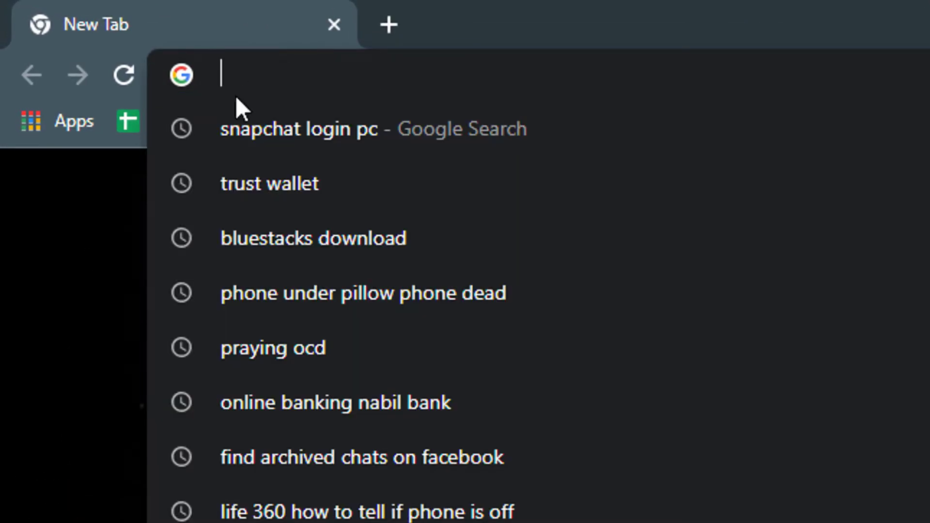
- Enter accounts.snapchat.com in Chrome's address bar to reach the Snapchat login page
type("a")
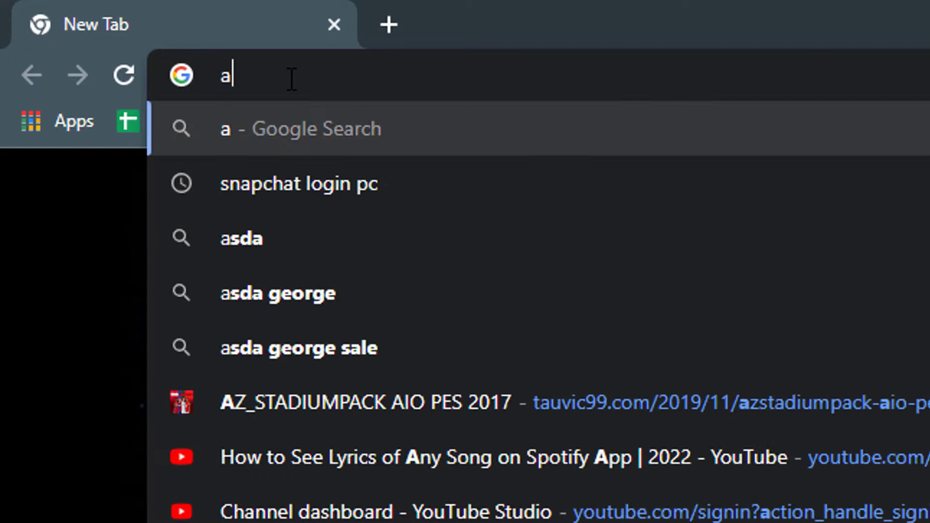
type("ccounts.snapchat.com")
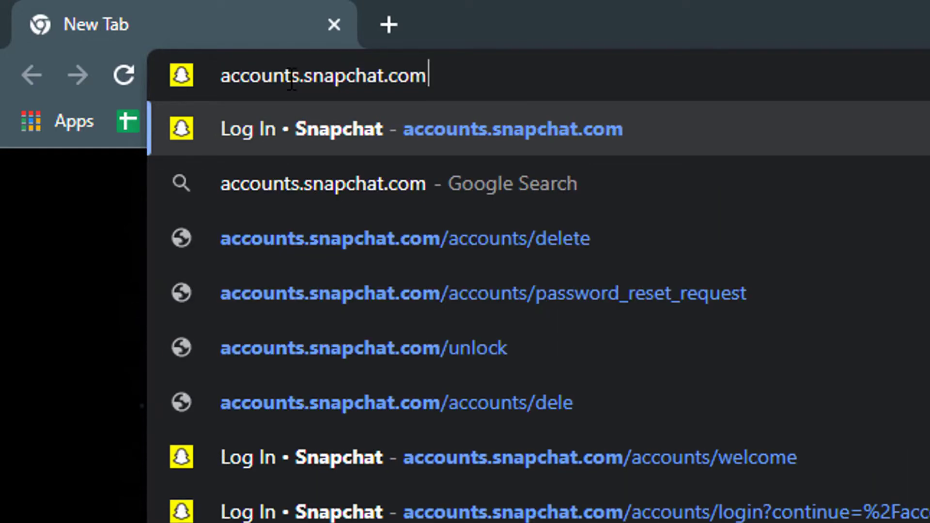
mouse_move(507, 112)
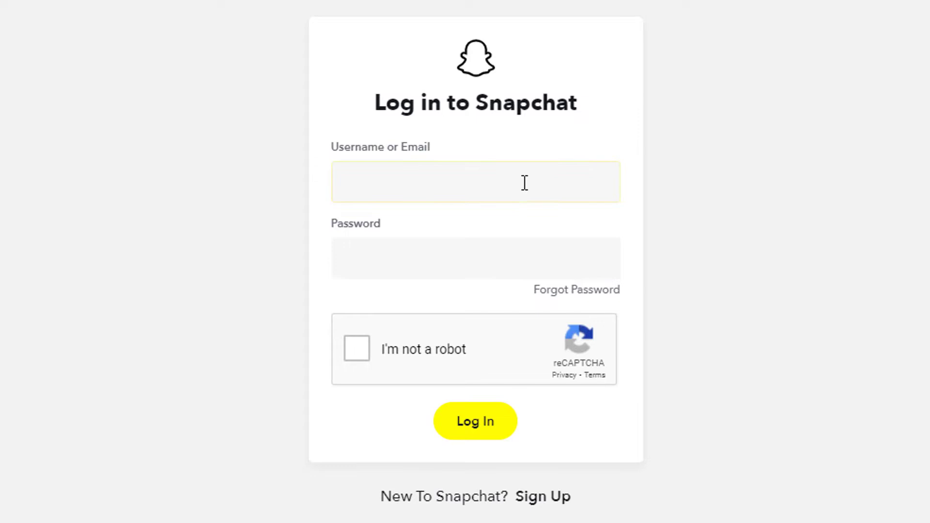
- Fill in the Snapchat username and password and tick the 'I'm not a robot' checkbox
type("thisisbimal65")
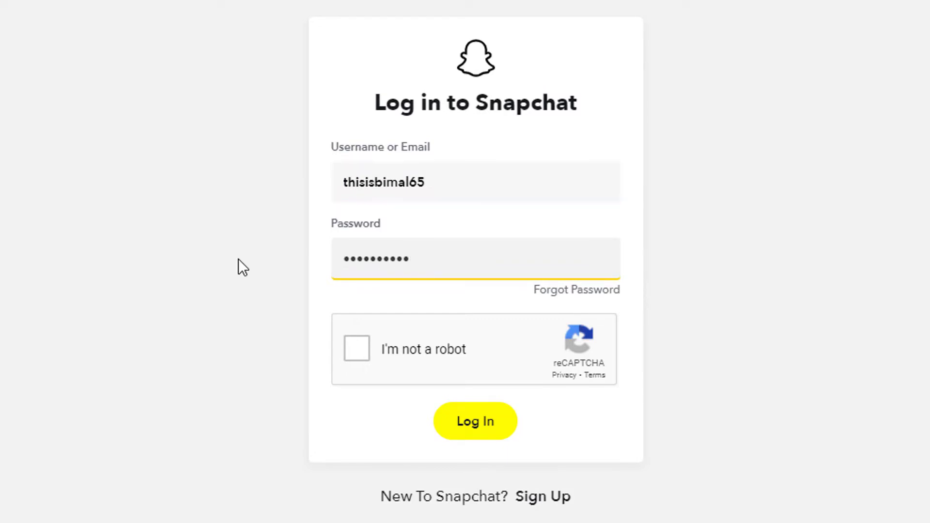
mouse_move(394, 319)
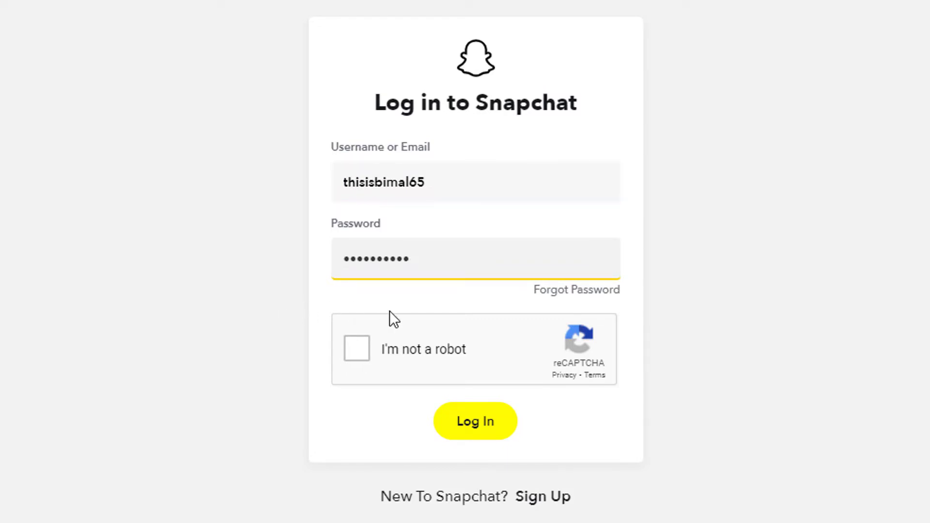
left_click(356, 348)
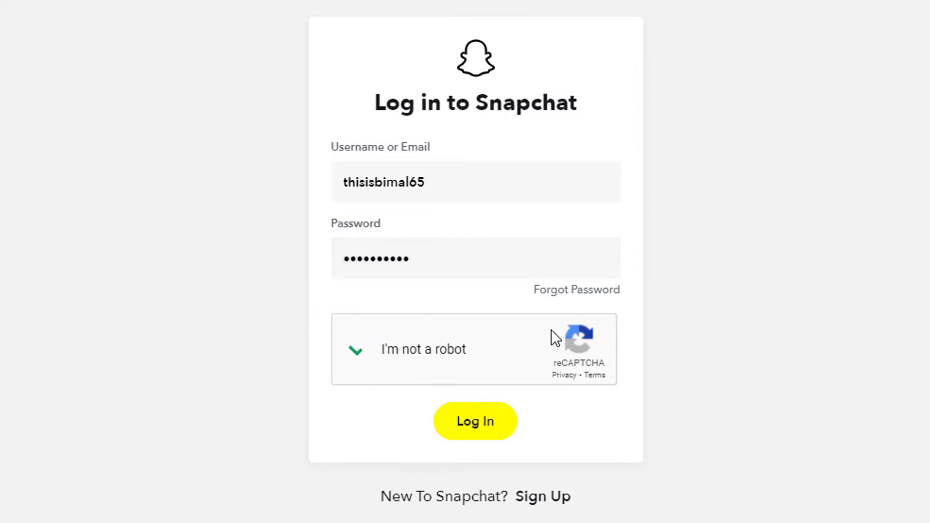
left_click(355, 350)
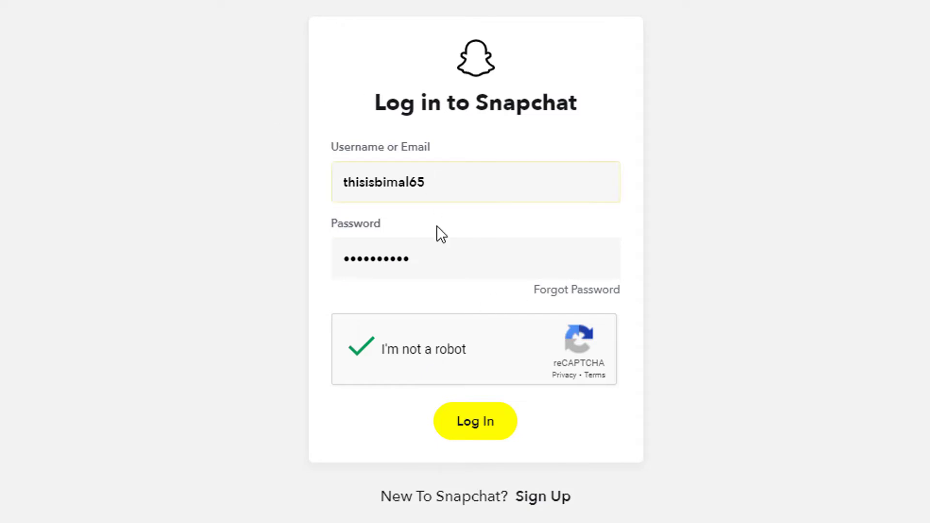
mouse_move(383, 327)
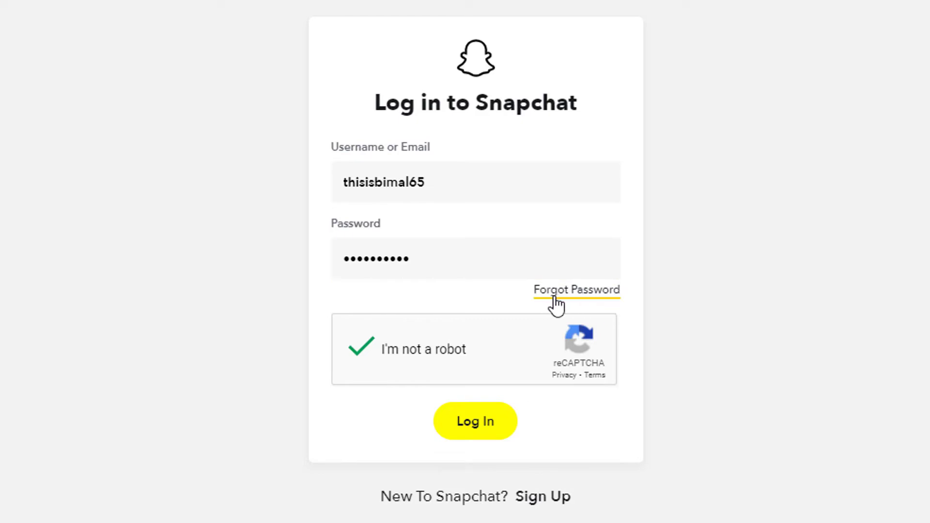
mouse_move(587, 314)
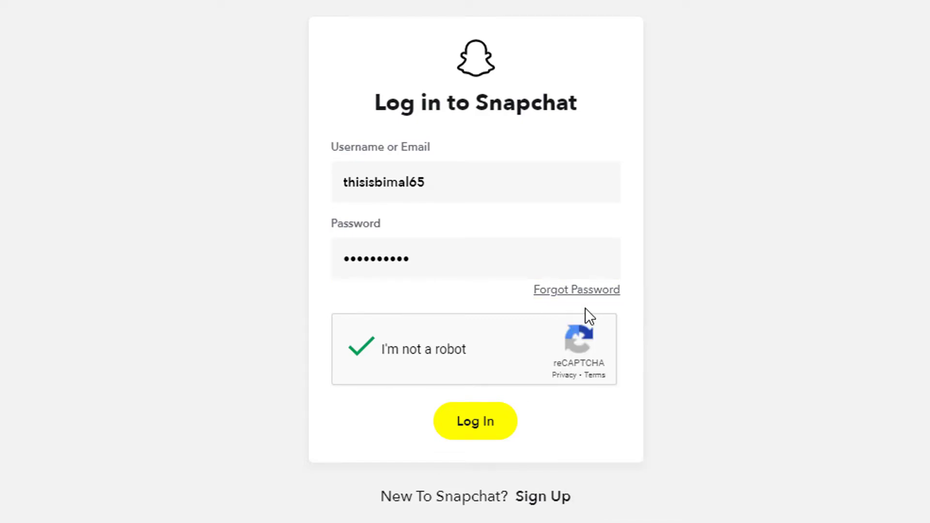
- Complete the reCAPTCHA verification so the login form is ready to submit
left_click(576, 290)
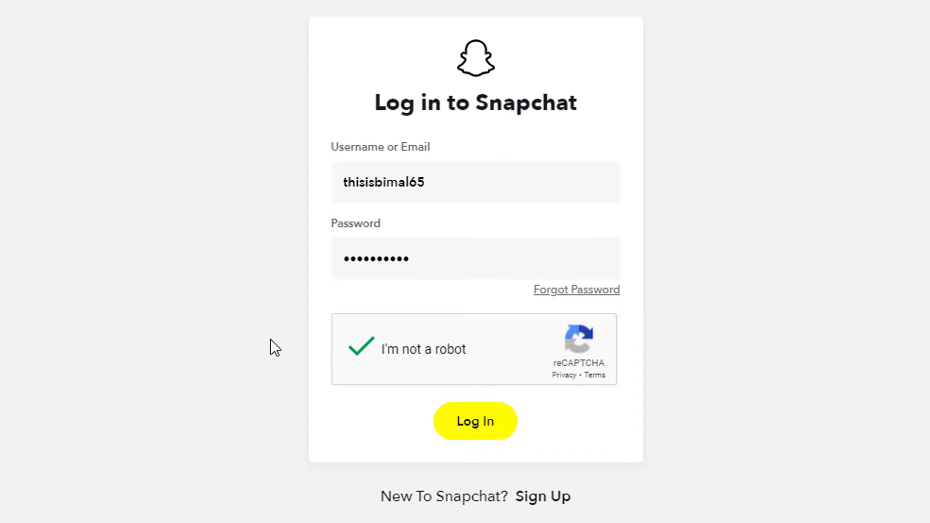
scroll("down", 3)
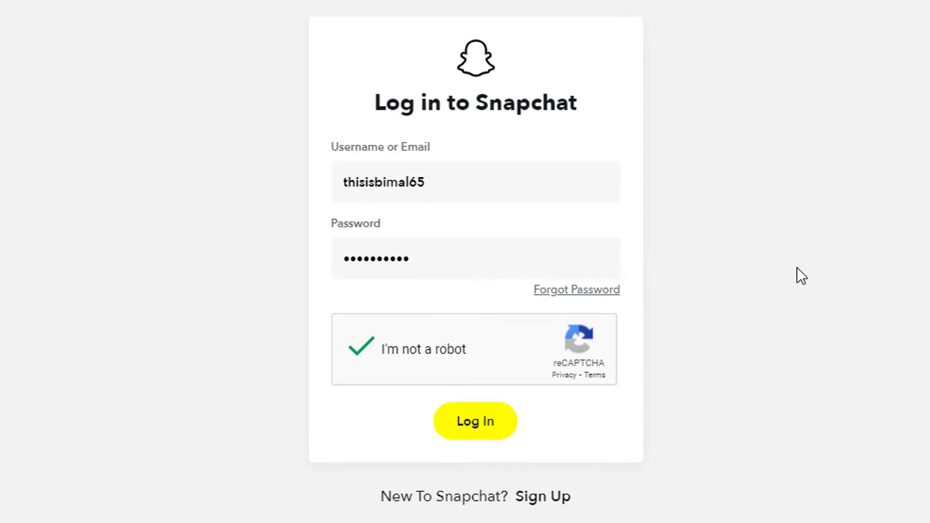
left_click(451, 258)
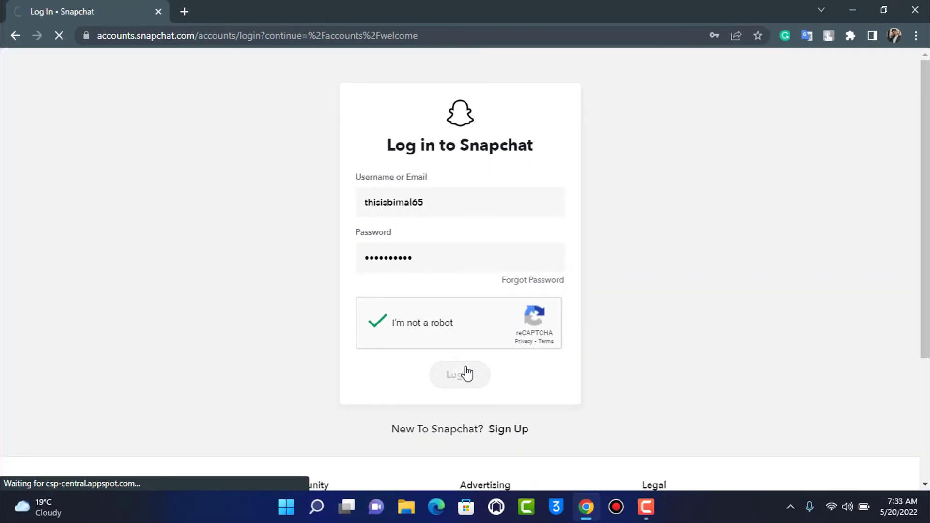
- Submit the login and scroll through the Manage My Account page's list of actions
left_click(459, 374)
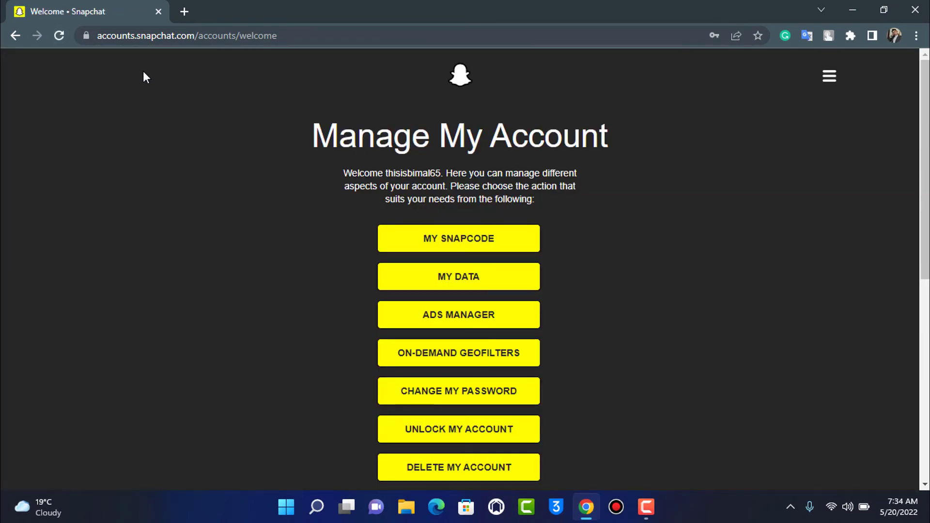
scroll("down", 3)
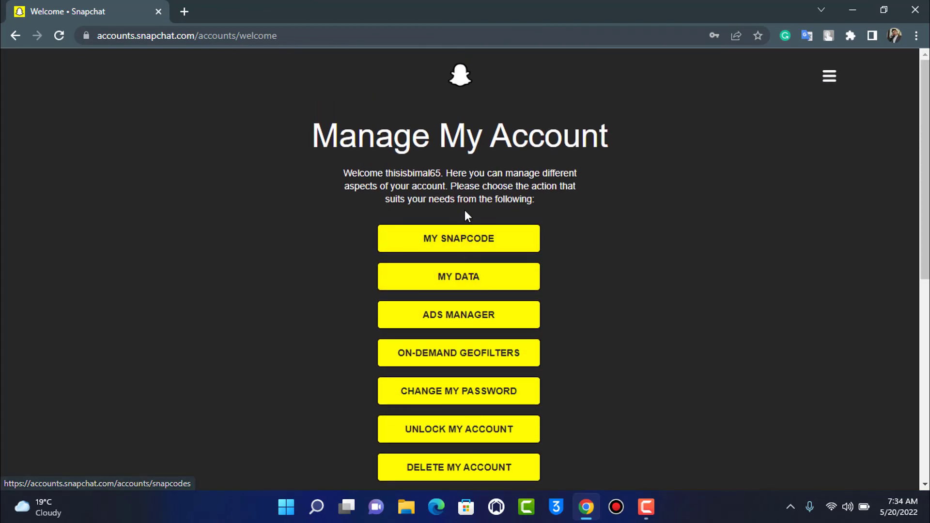
mouse_move(475, 213)
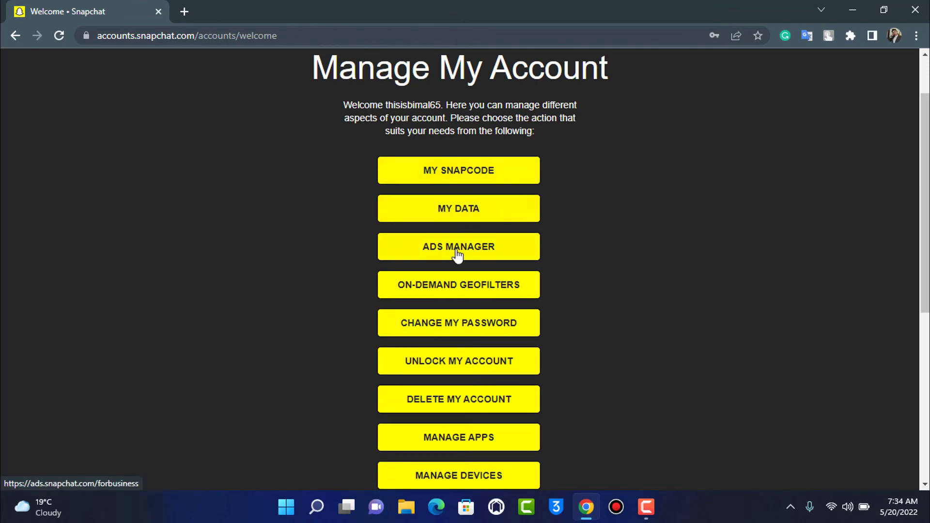
scroll("down", 3)
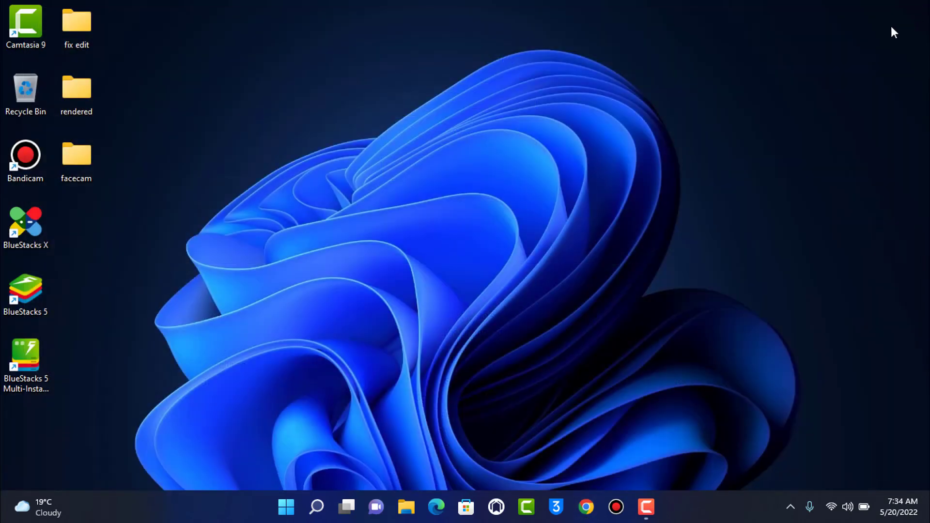
mouse_move(881, 35)
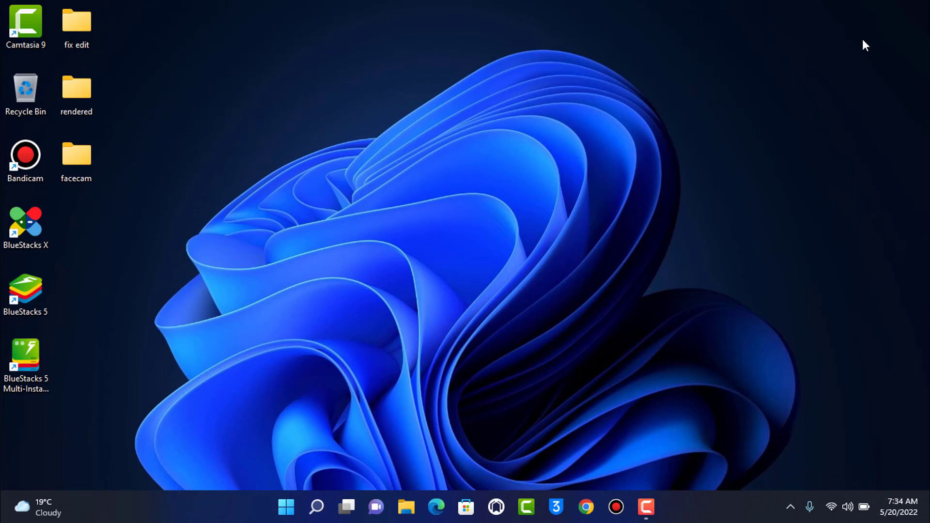
mouse_move(802, 242)
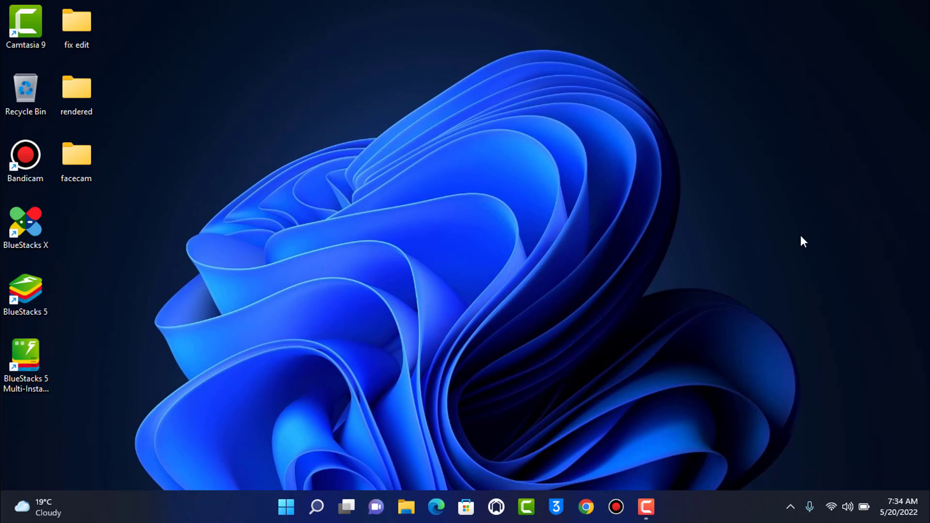